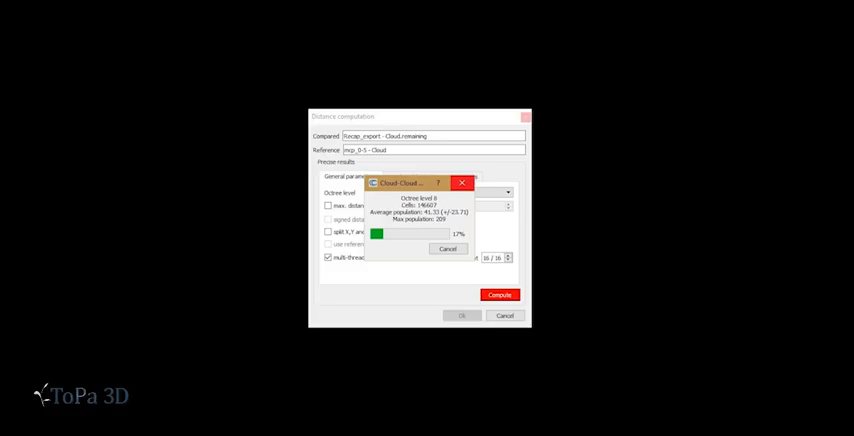
Apply the computed C2C absolute distances as the cloud's scalar field with its colour scale
{"action": "left_click", "coordinate": [500, 294]}
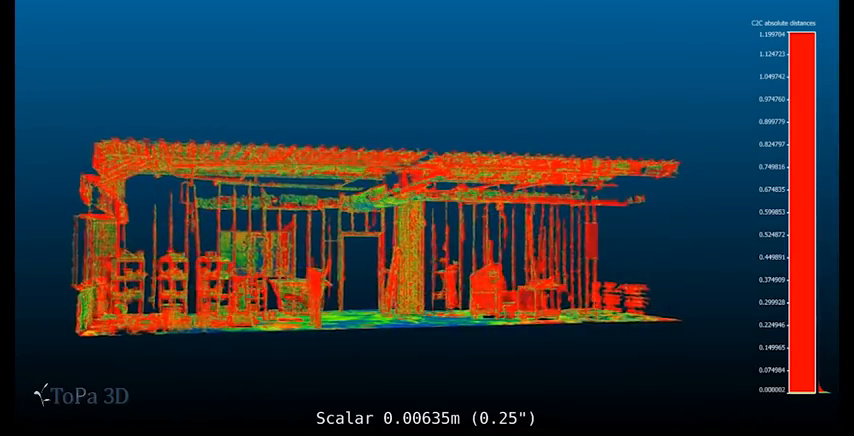